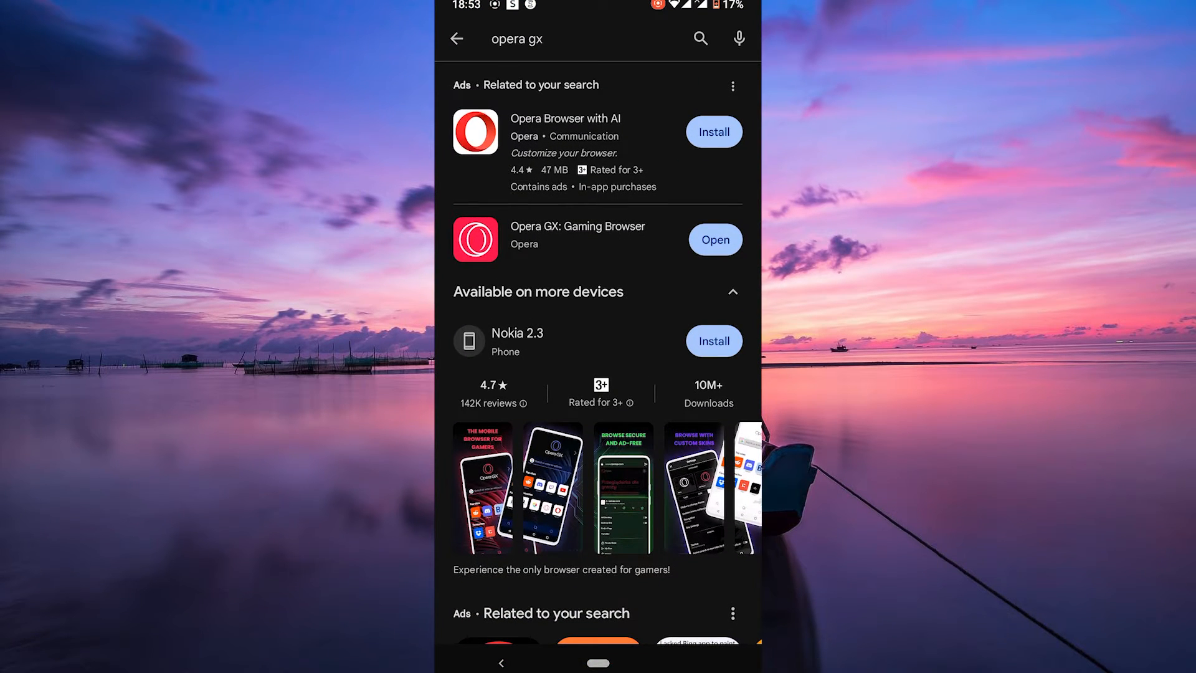
Step: Launch the newly installed Opera GX browser from its Google Play Store page
{"action": "left_click", "coordinate": [577, 238]}
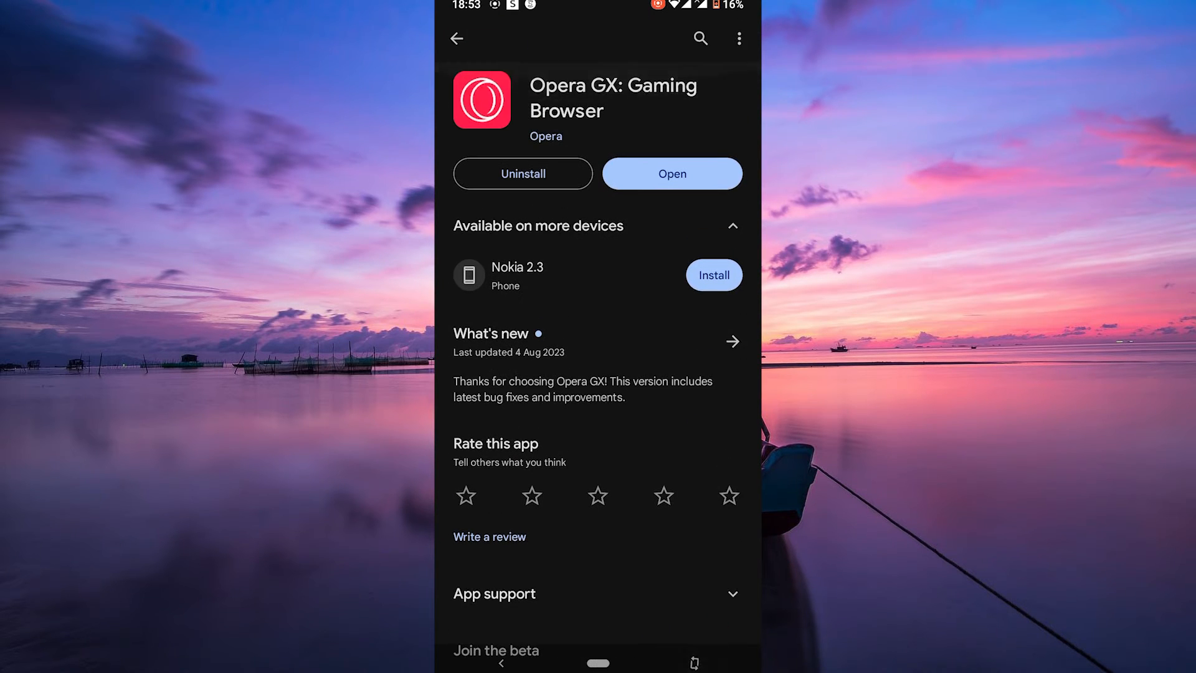
{"action": "left_click", "coordinate": [671, 173]}
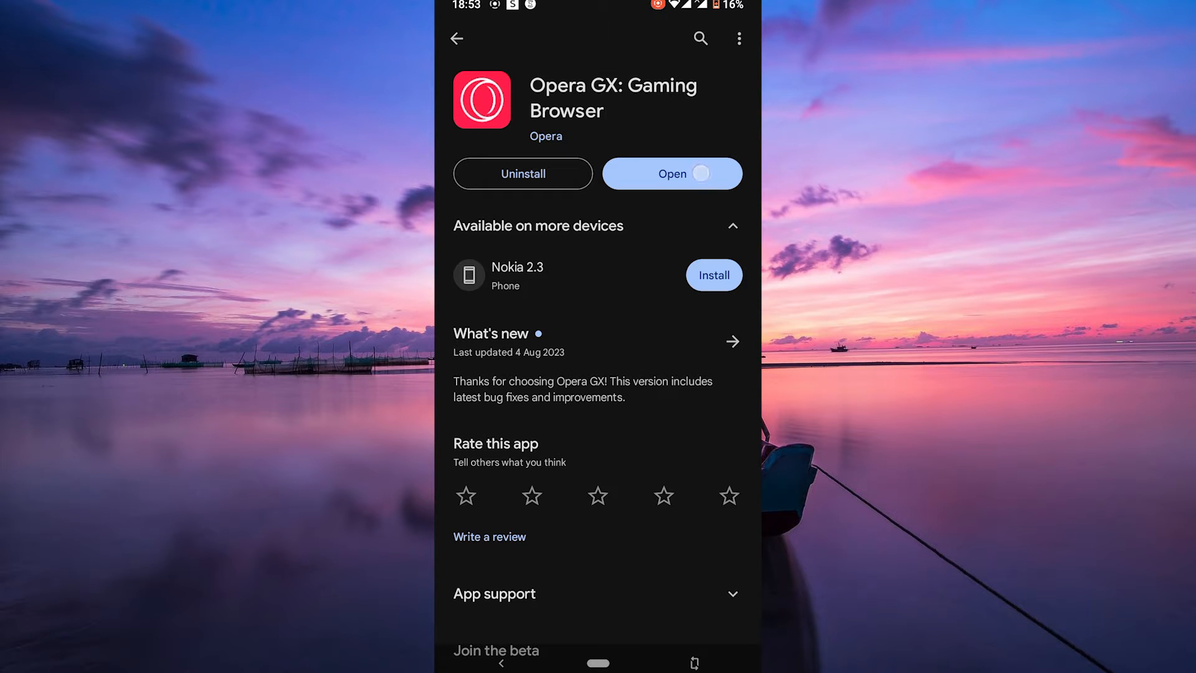
{"action": "left_click", "coordinate": [670, 173]}
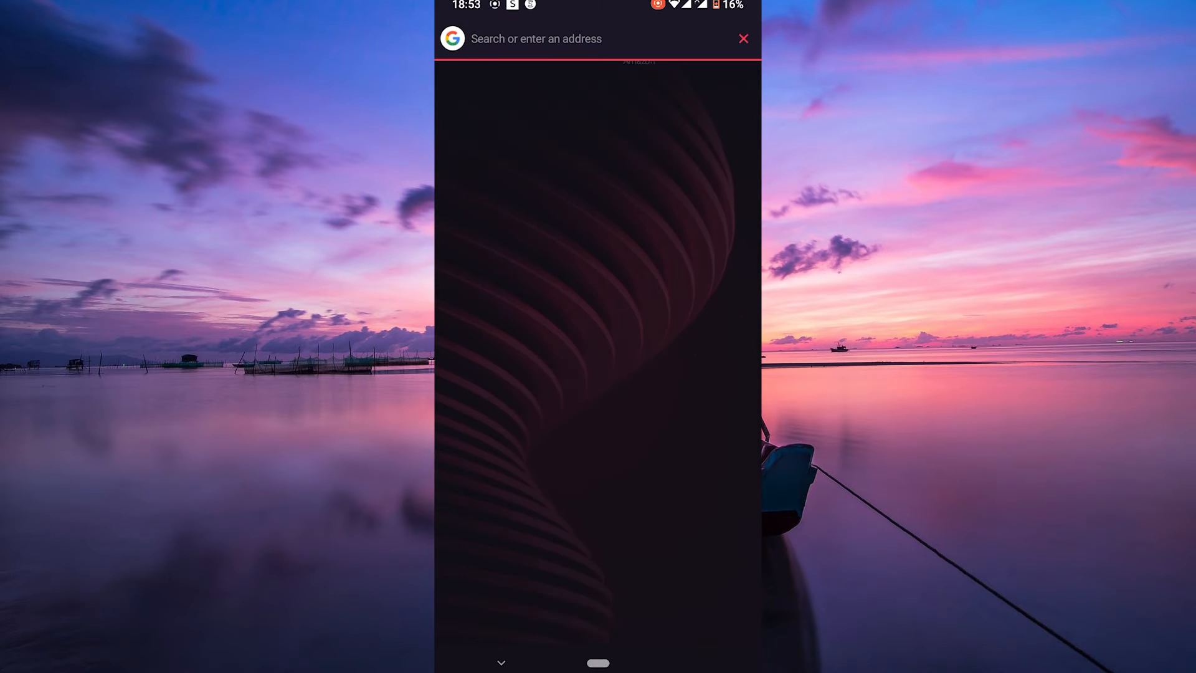
Step: Browse the home page down through Release calendar and GX Corner, then return to the top
{"action": "left_click", "coordinate": [549, 38]}
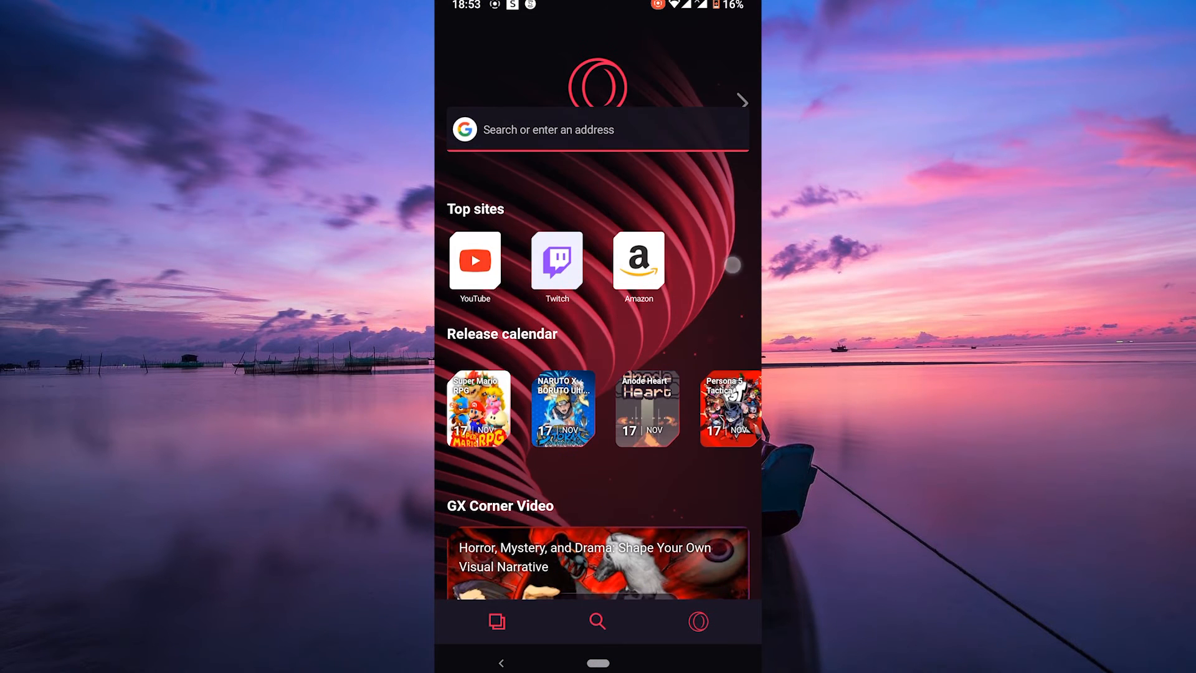
{"action": "scroll", "scroll_direction": "down", "scroll_amount": 3}
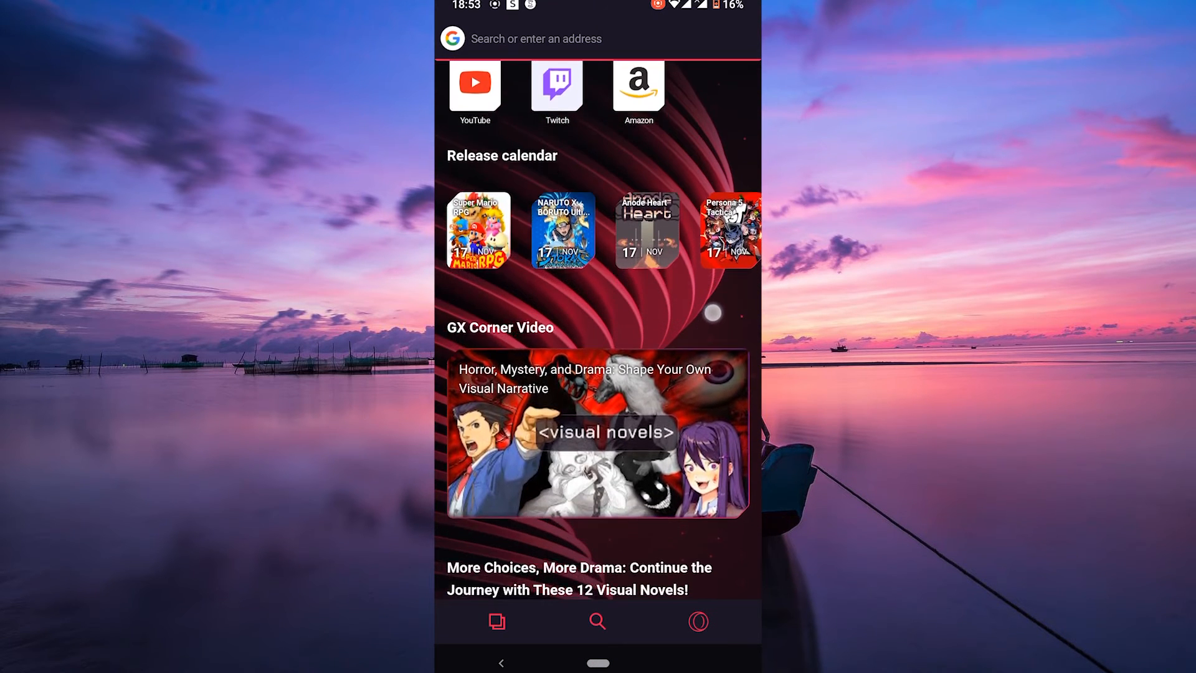
{"action": "scroll", "scroll_direction": "down", "scroll_amount": 3}
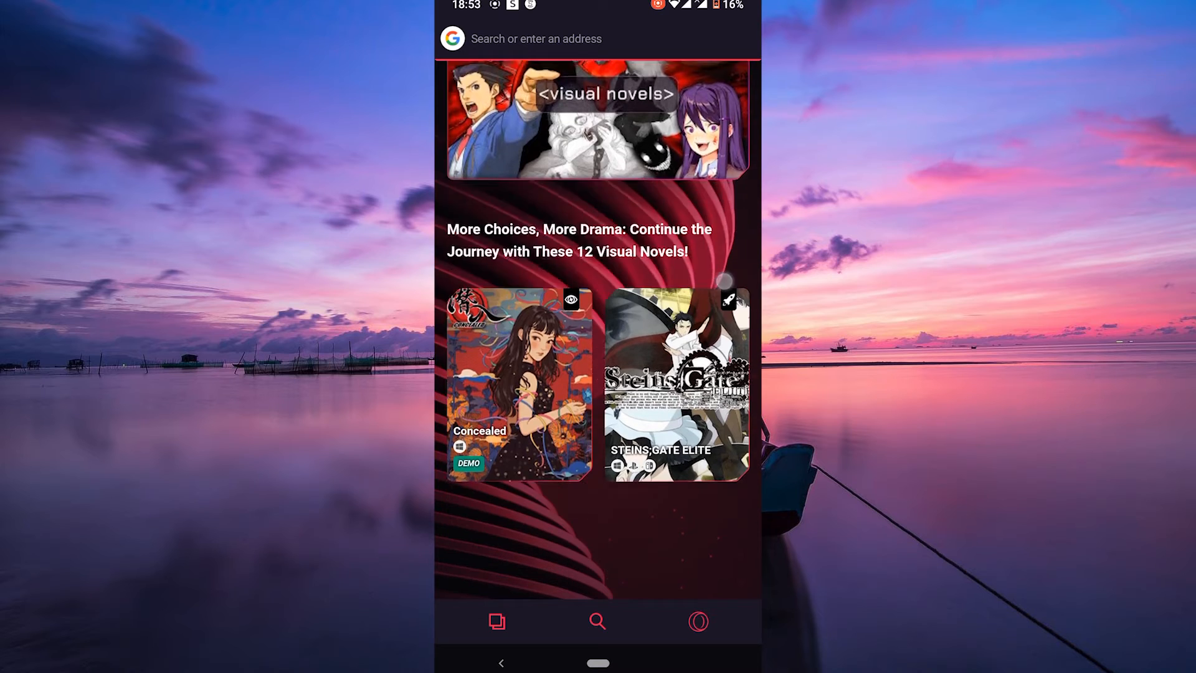
{"action": "scroll", "scroll_direction": "down", "scroll_amount": 3}
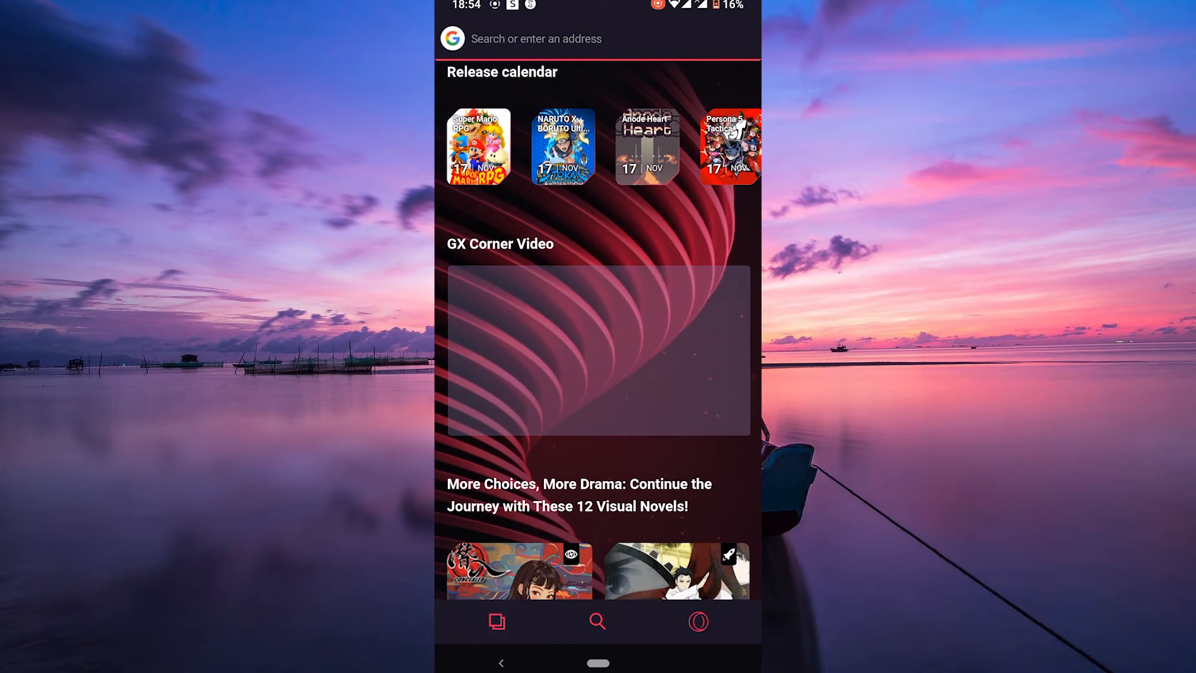
{"action": "left_click", "coordinate": [497, 620]}
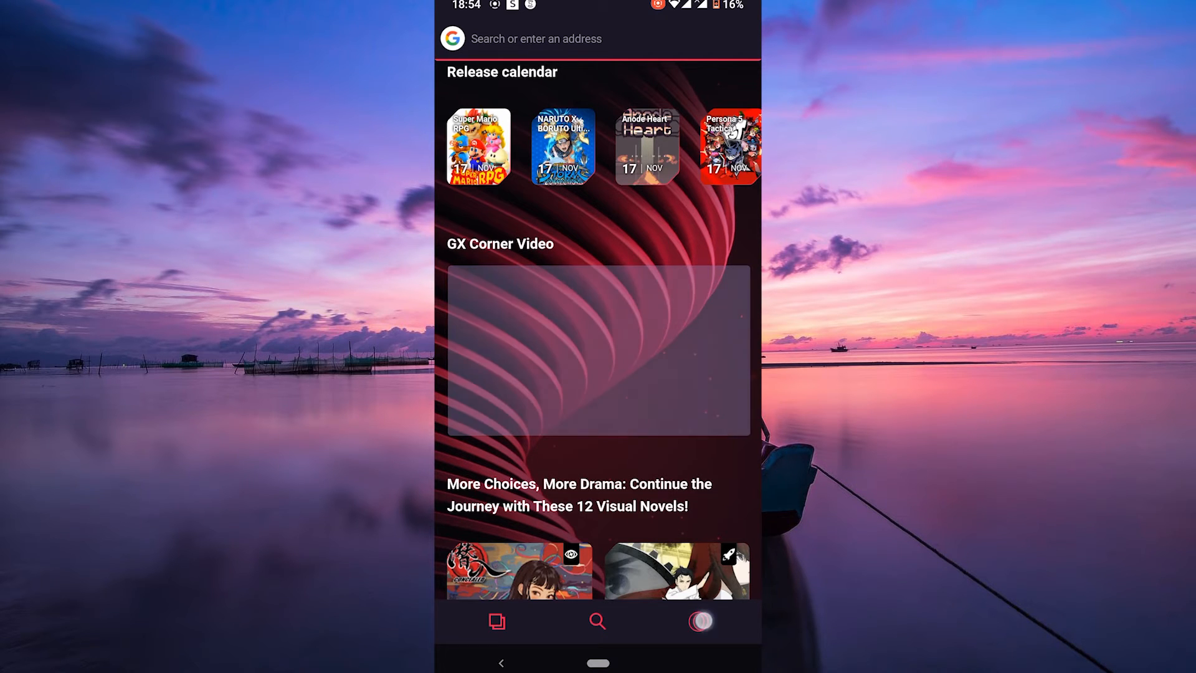
Step: Open Settings from the Opera menu and scroll through the Appearance and General sections
{"action": "left_click", "coordinate": [698, 620]}
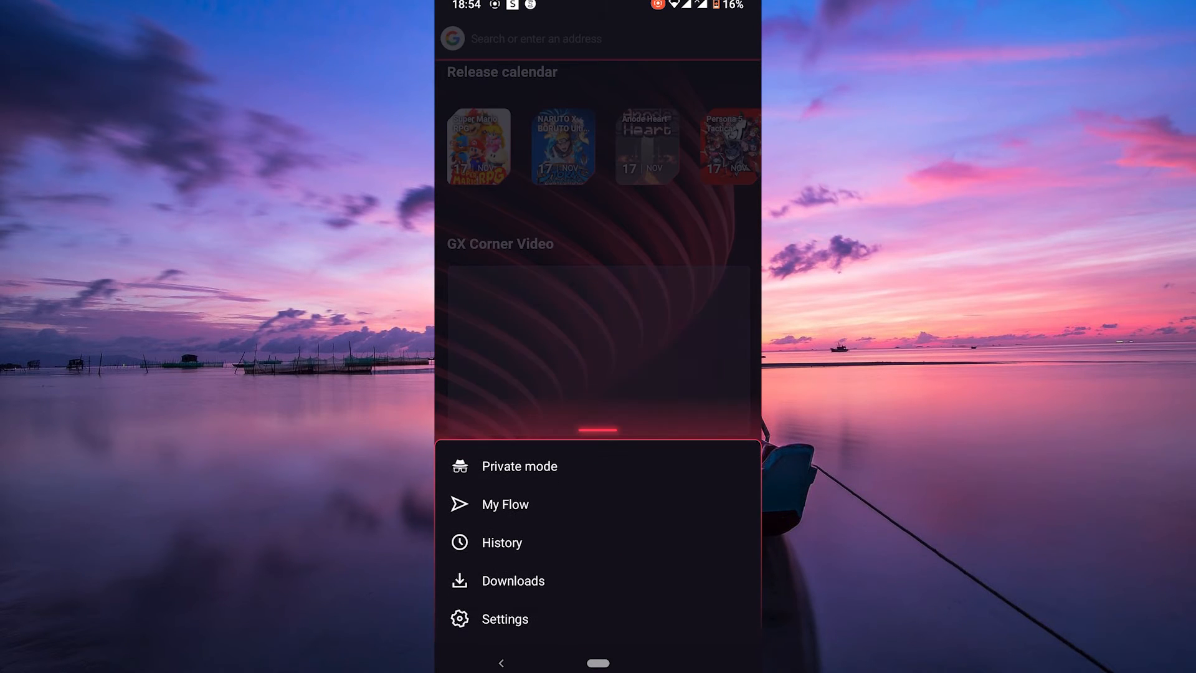
{"action": "left_click", "coordinate": [505, 619]}
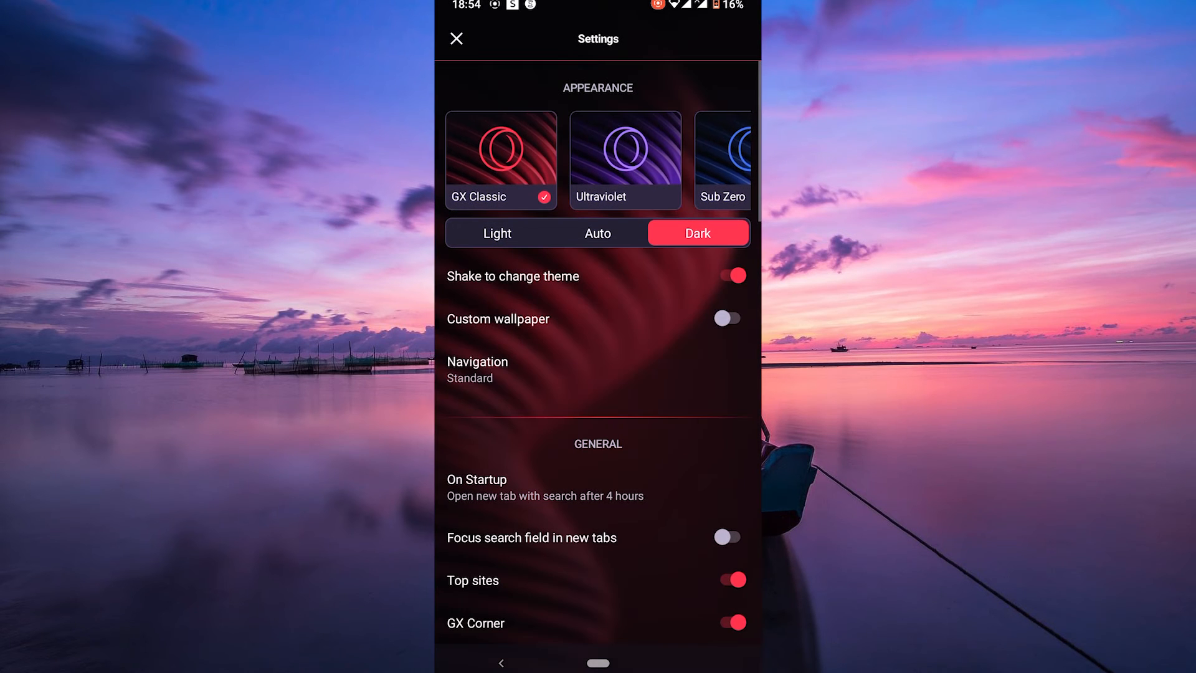
{"action": "scroll", "scroll_direction": "down", "scroll_amount": 3}
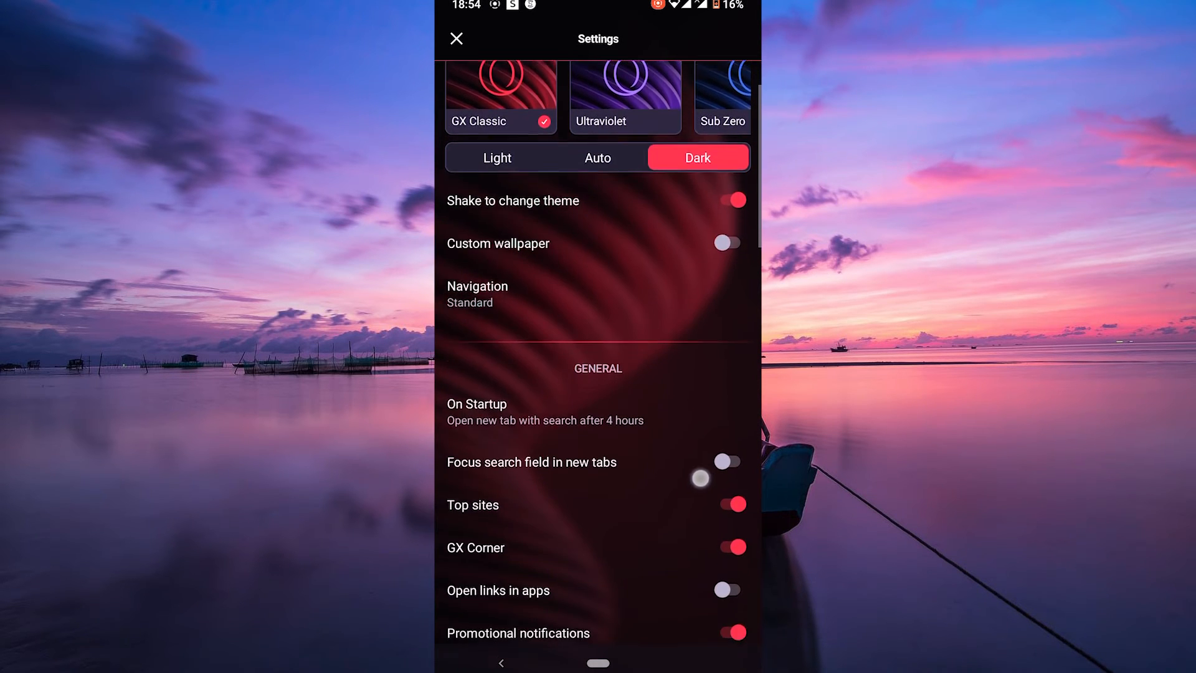
{"action": "scroll", "scroll_direction": "down", "scroll_amount": 3}
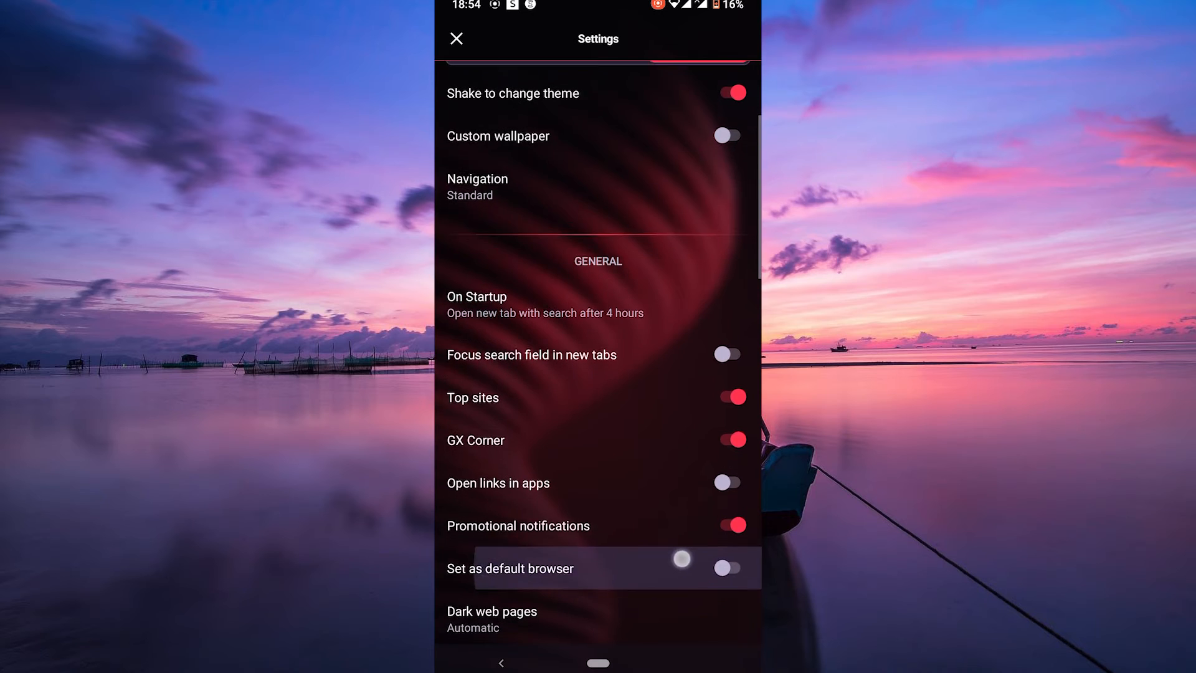
{"action": "scroll", "scroll_direction": "down", "scroll_amount": 3}
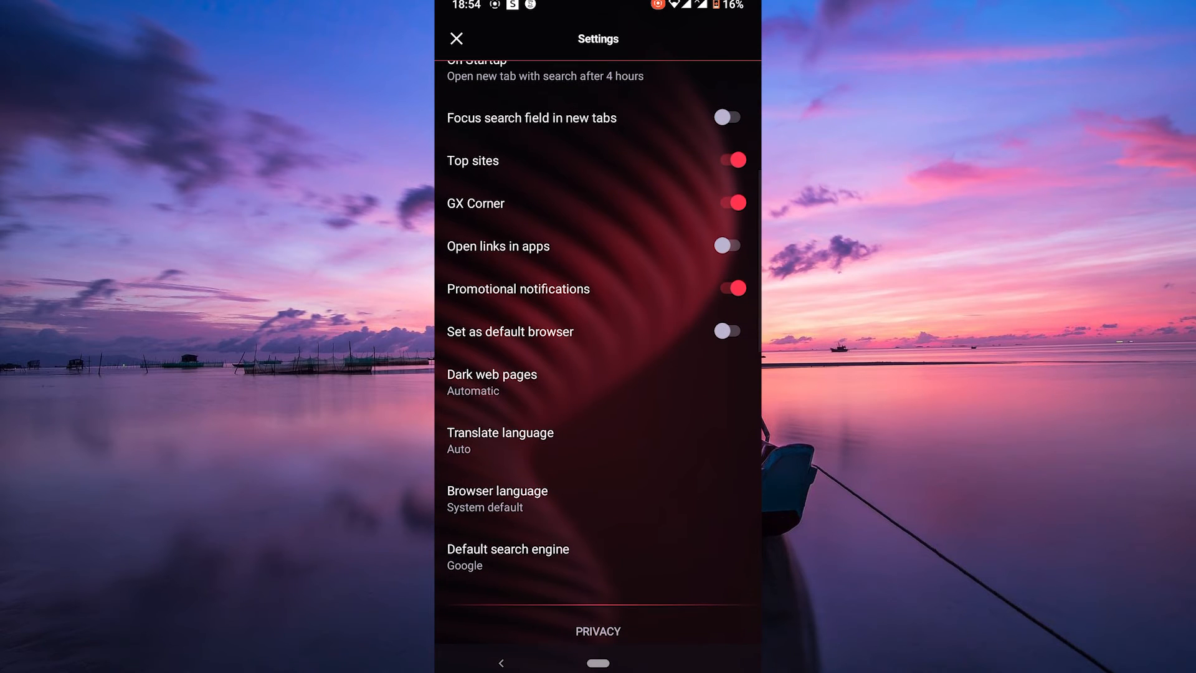
{"action": "scroll", "scroll_direction": "down", "scroll_amount": 3}
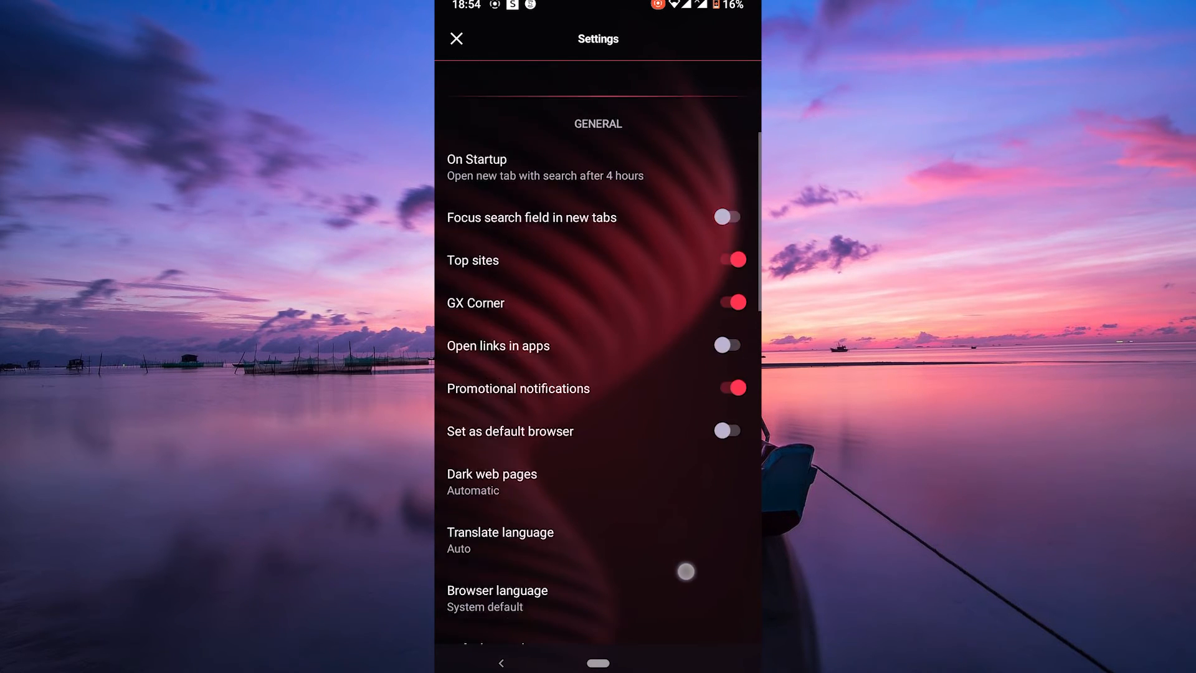
Step: Leave Settings, view the My Flow screen from the Opera menu, then return to the home page
{"action": "left_click", "coordinate": [455, 38]}
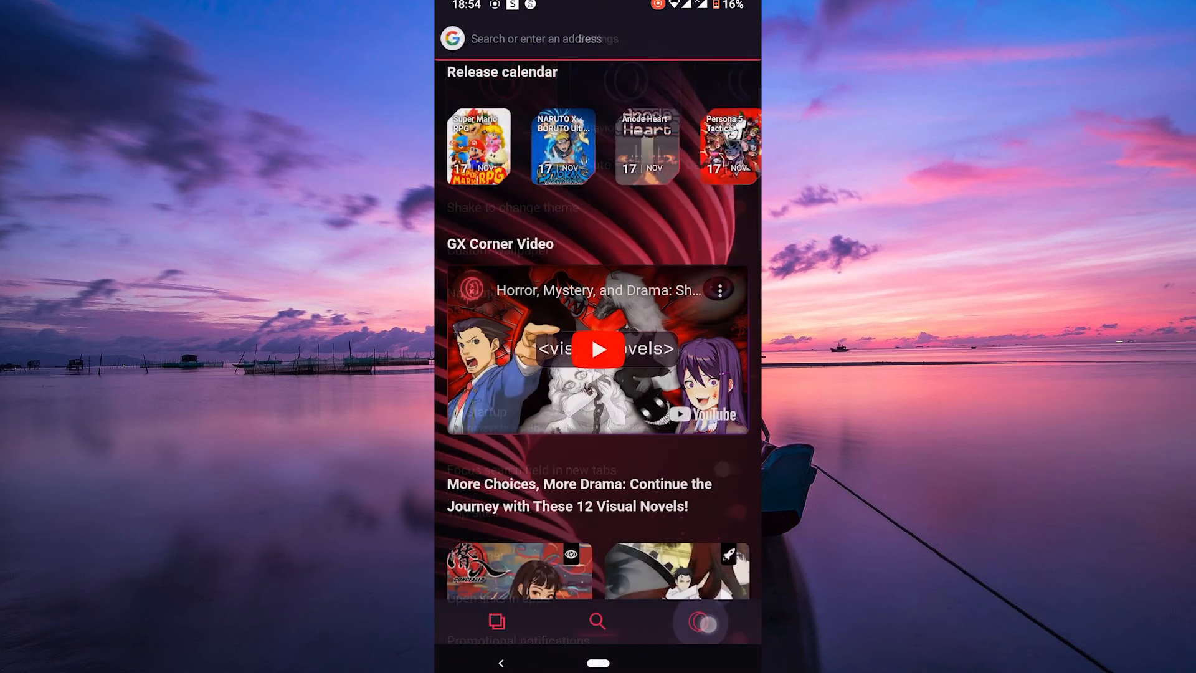
{"action": "left_click", "coordinate": [699, 620]}
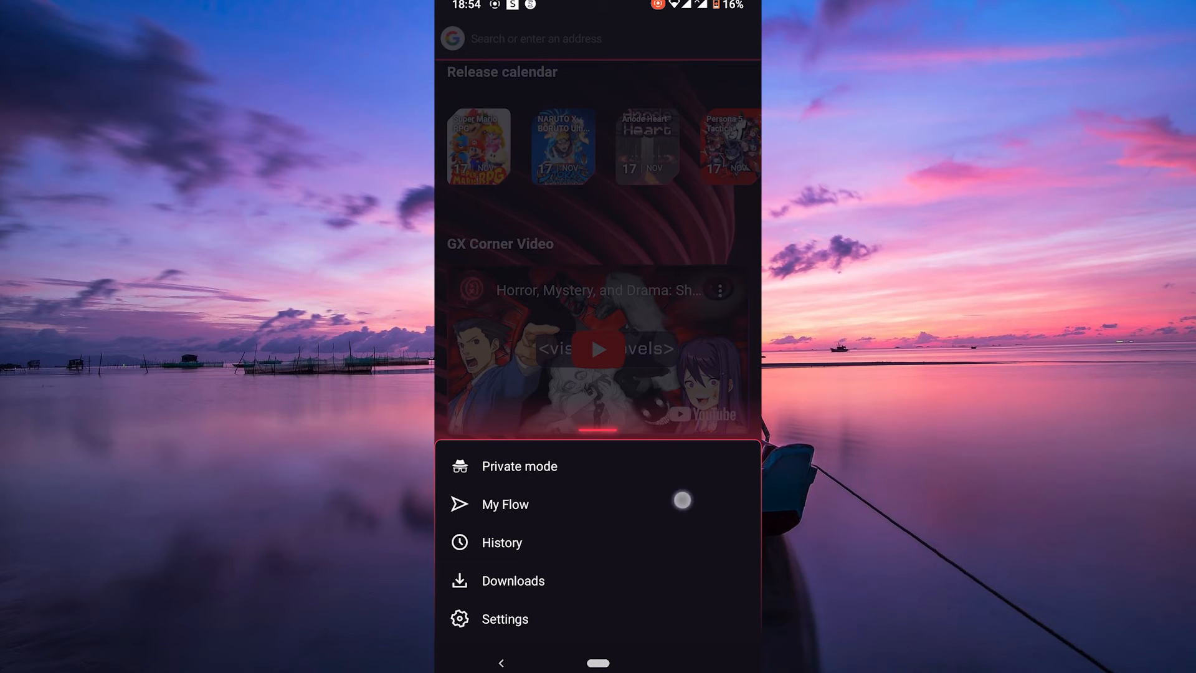
{"action": "left_click", "coordinate": [504, 503]}
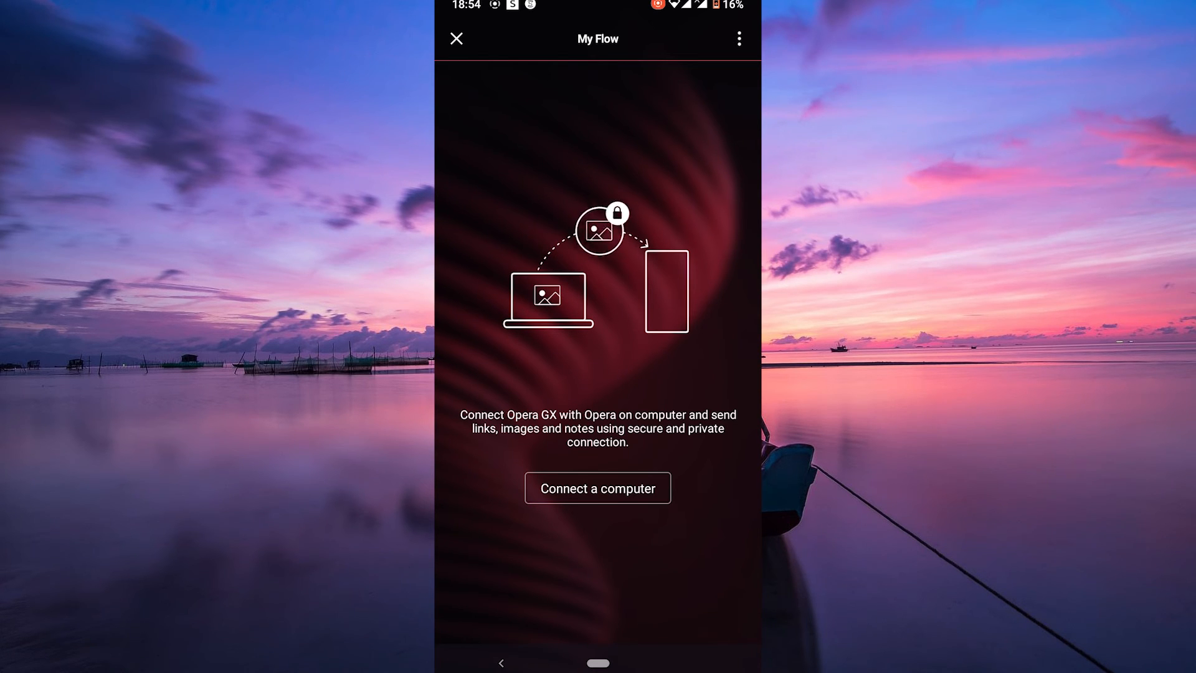
{"action": "left_click", "coordinate": [456, 38]}
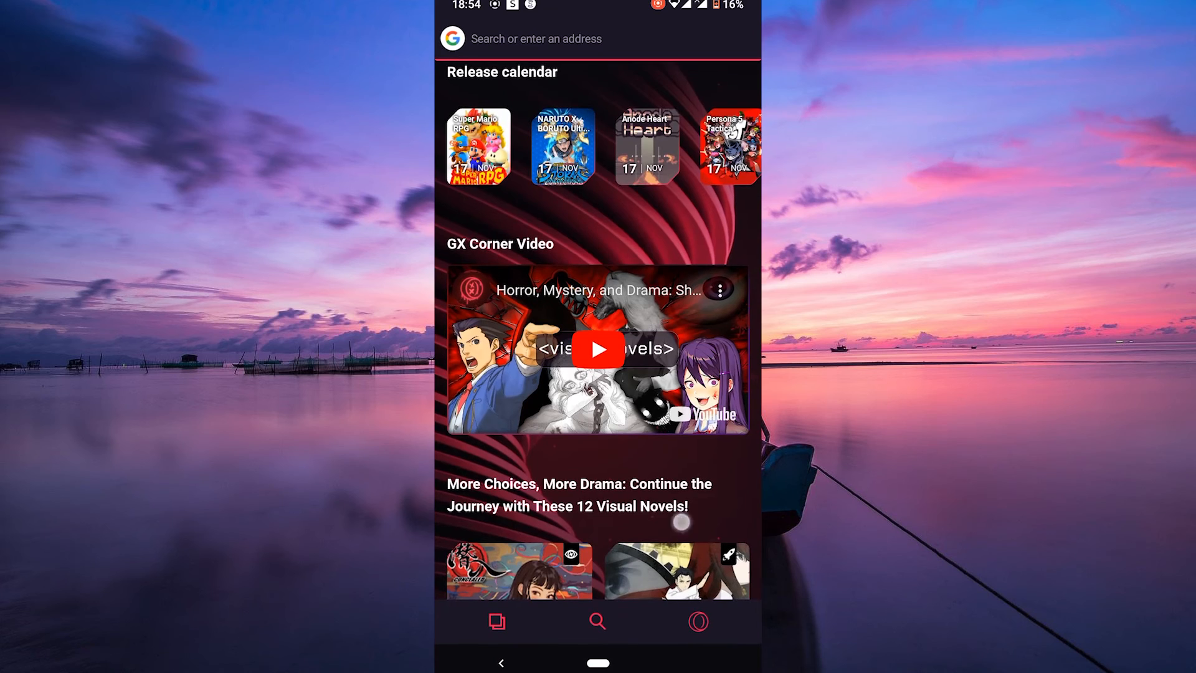
{"action": "scroll", "scroll_direction": "down", "scroll_amount": 3}
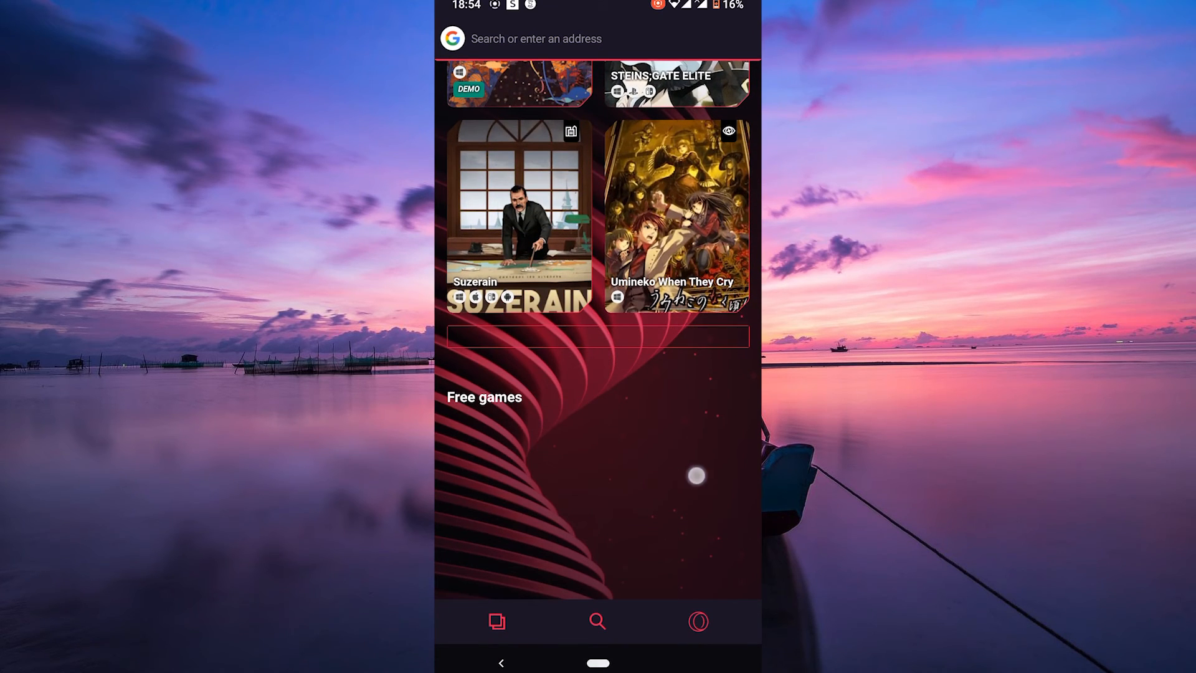
{"action": "scroll", "scroll_direction": "down", "scroll_amount": 3}
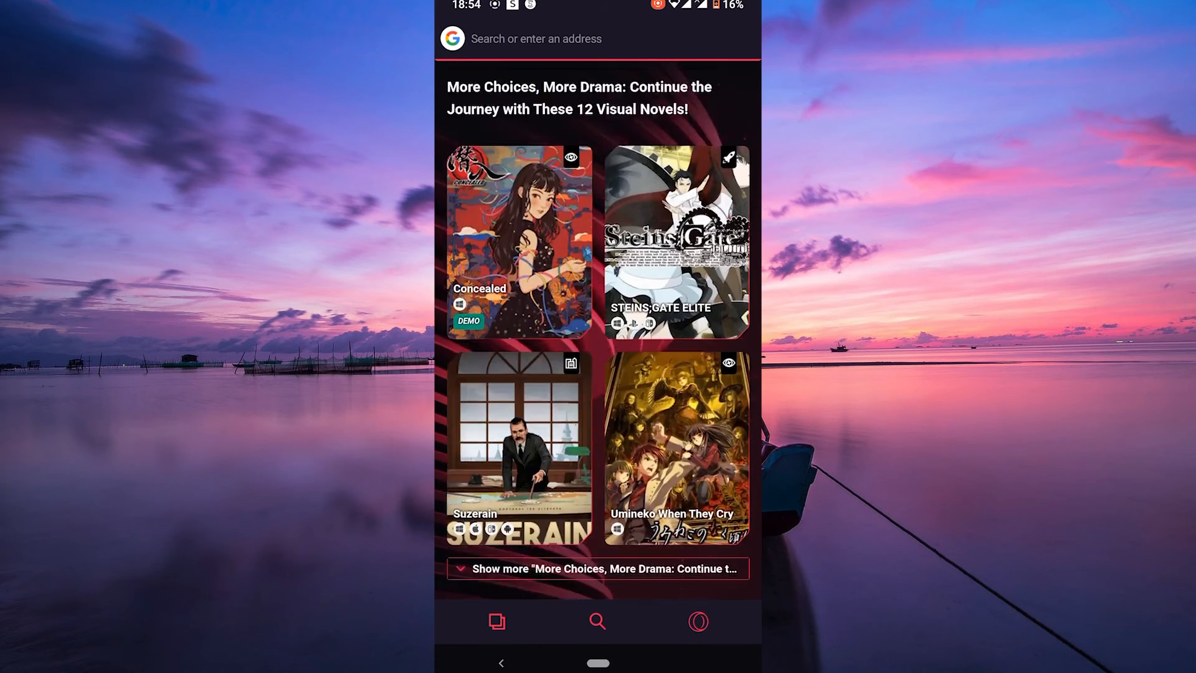